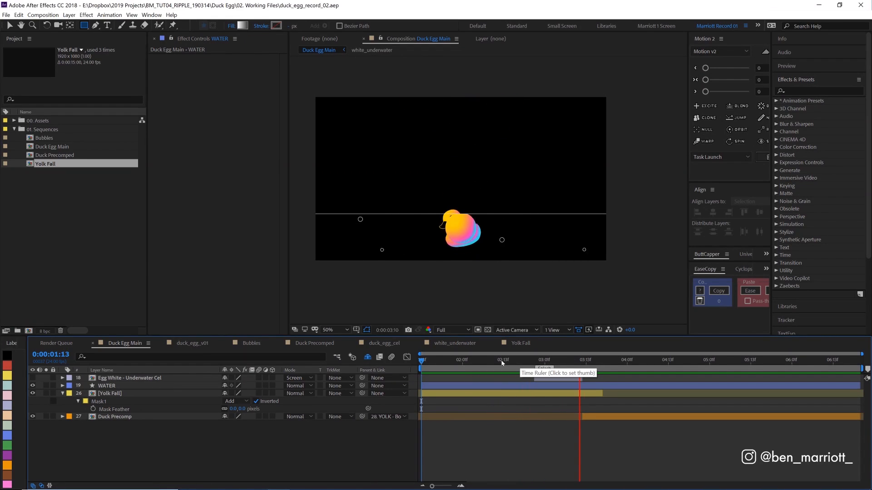
Review the animation and inspect the water line layer's stroke width.
click(742, 360)
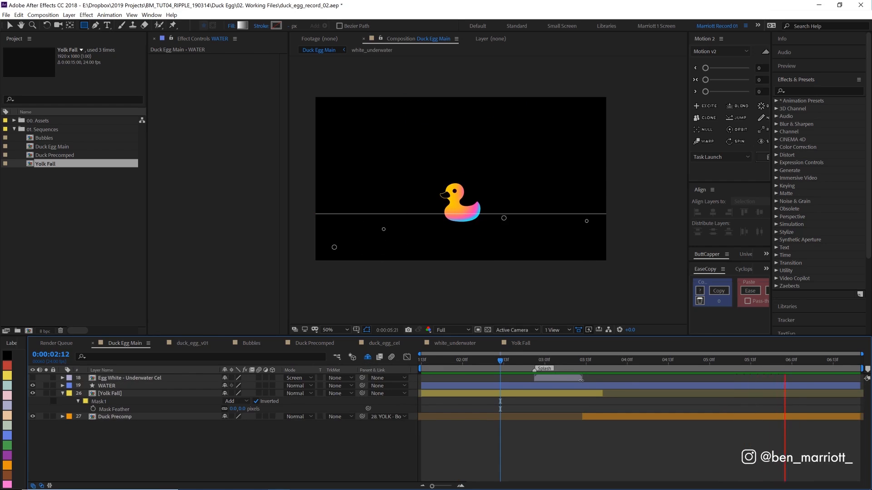
click(509, 359)
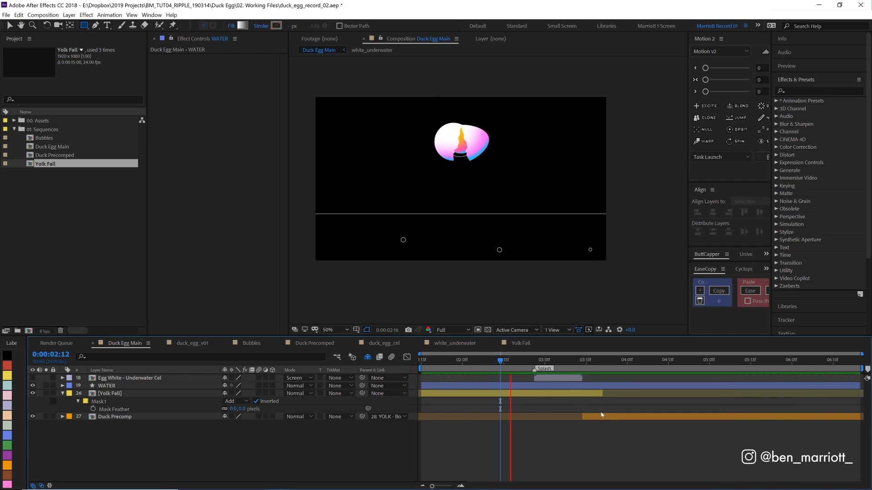
click(106, 385)
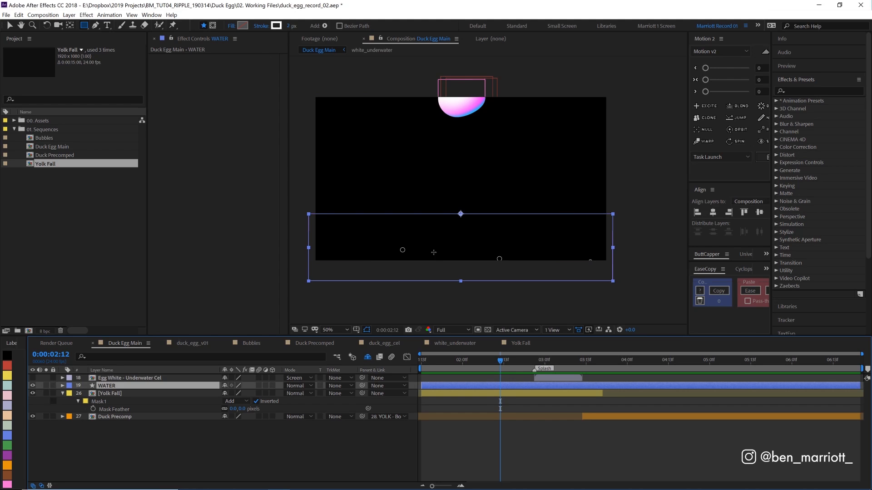
mouse_move(290, 27)
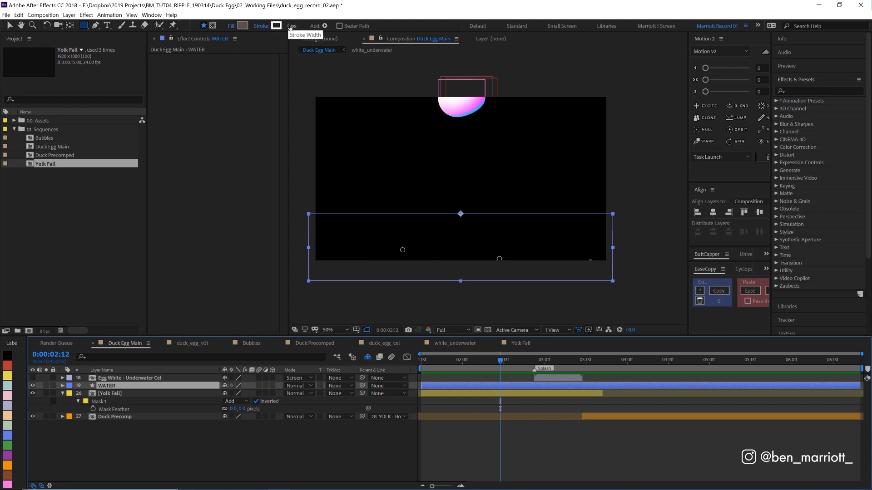
click(291, 25)
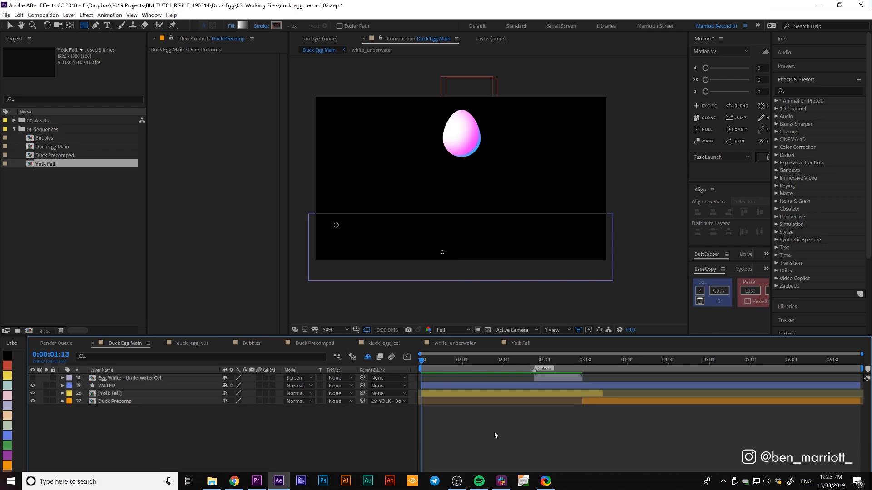
Drag out a red gradient-filled test rectangle across the middle of the comp.
click(128, 378)
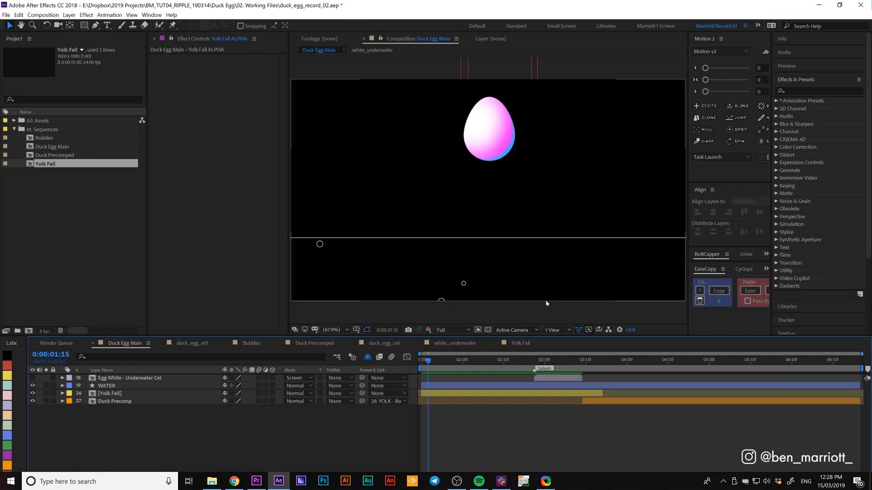
click(84, 26)
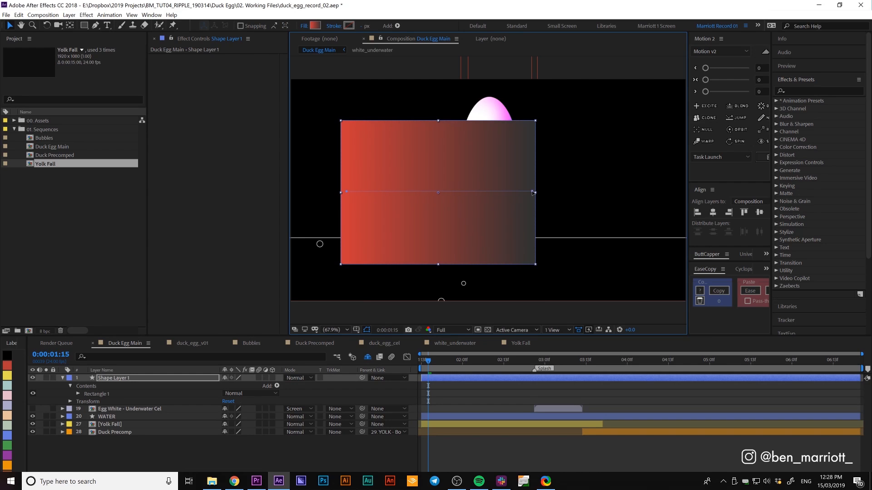
Find 'ripple' in Effects & Presets and apply the Ripple distortion to the rectangle.
text(r)
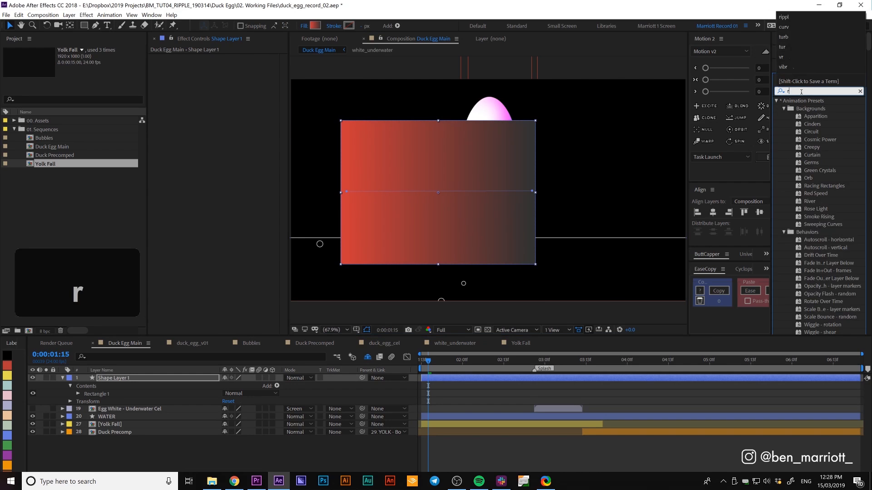
text(ippl)
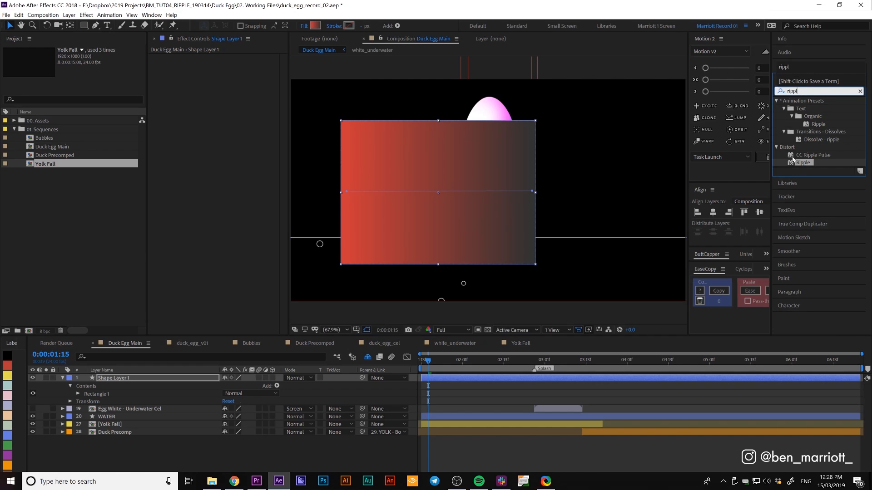
double_click(803, 162)
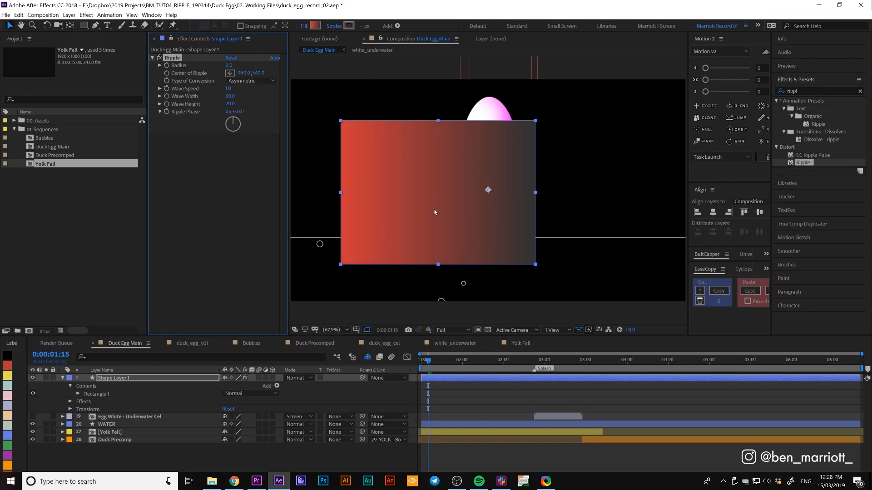
mouse_move(391, 161)
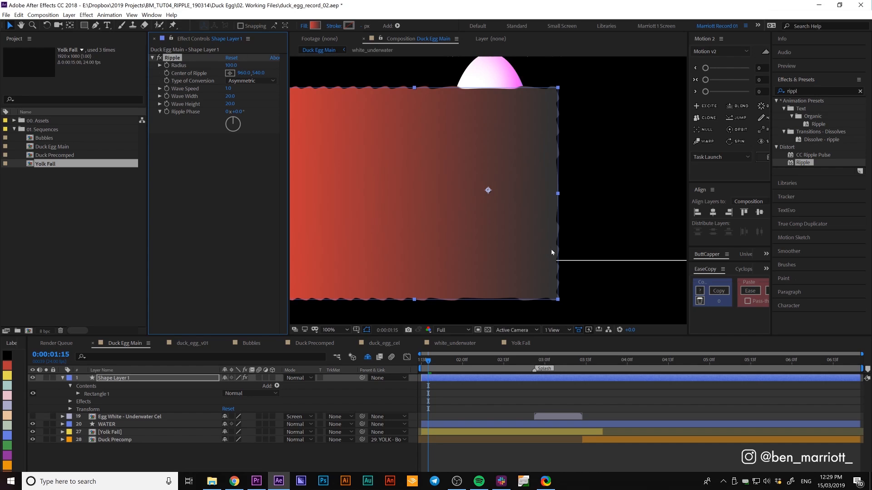
mouse_move(337, 84)
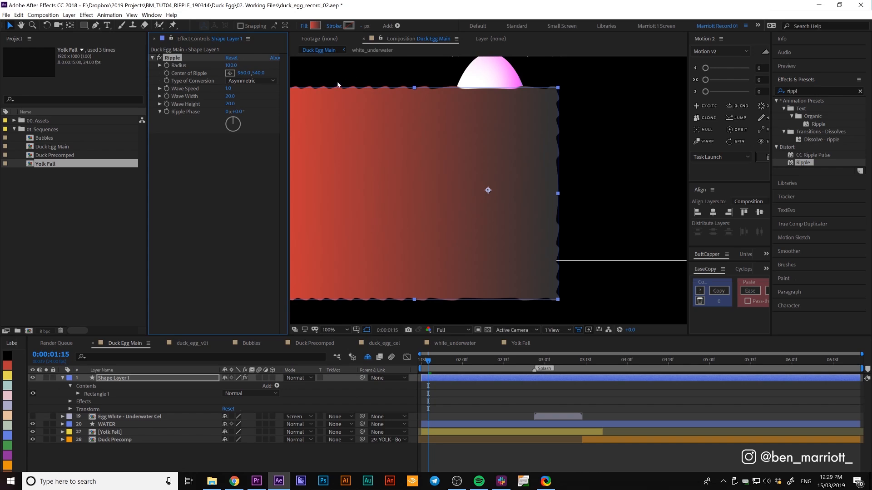
Play back the rippling test rectangle to check the effect.
key(space)
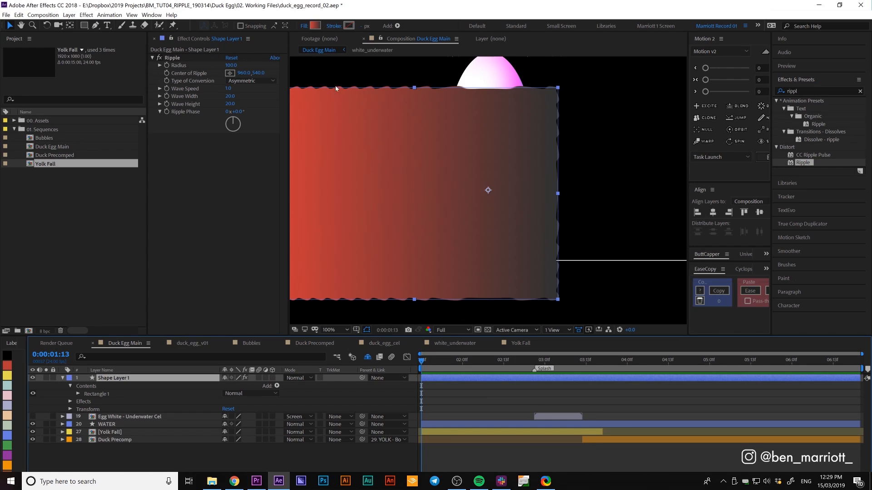
mouse_move(390, 85)
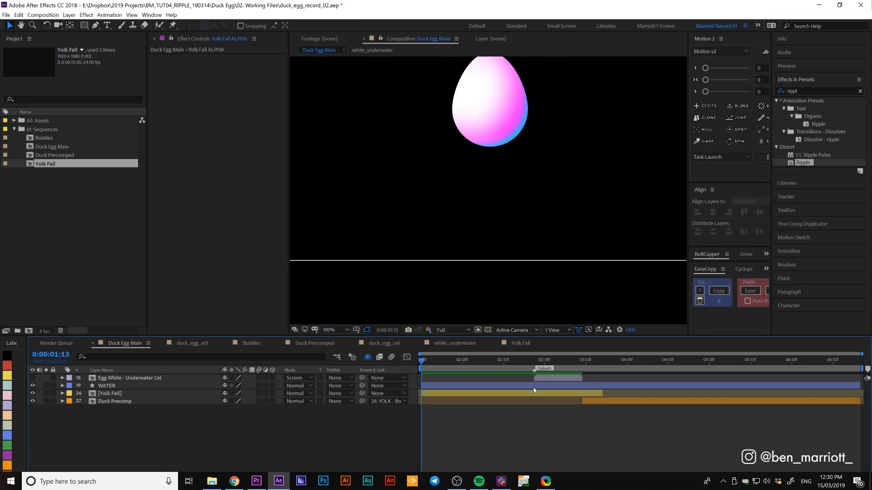
Apply Ripple to the WATER layer and set a Radius keyframe of 0 at the splash frame.
click(107, 386)
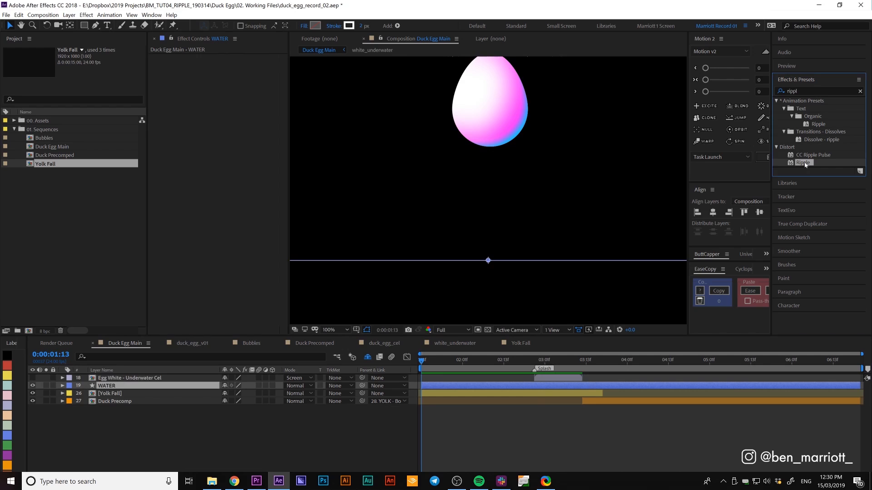
double_click(803, 163)
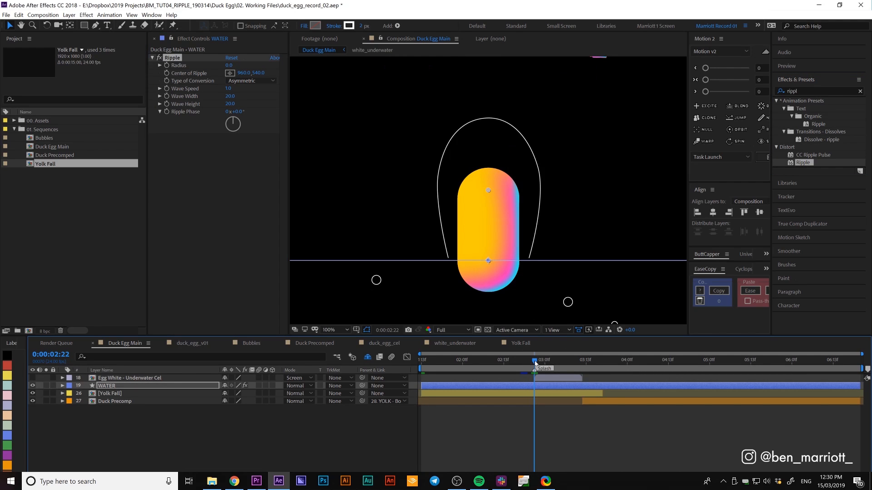
click(534, 360)
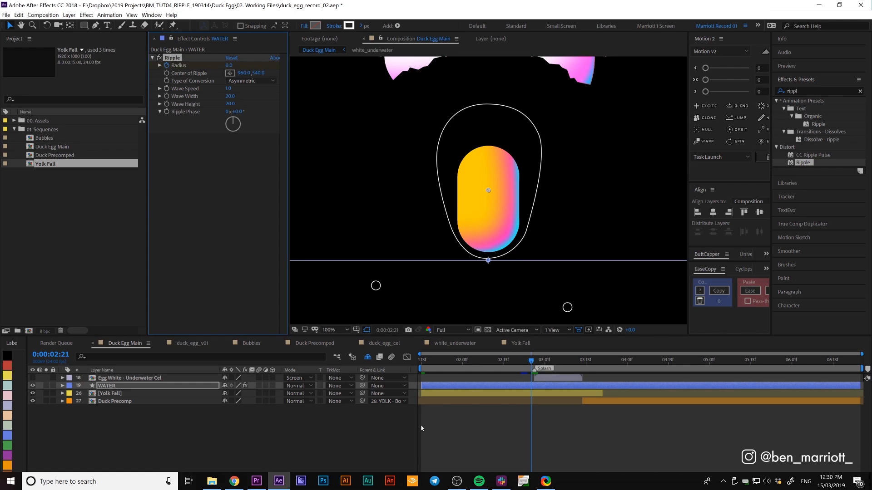
click(63, 386)
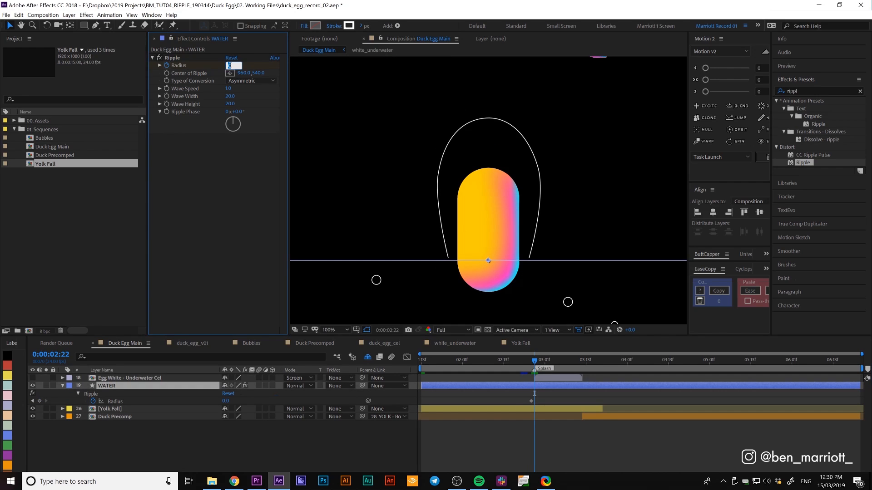
Set the ripple Radius to 40, Wave Width 60 and Wave Height 75 so the water line ripples.
text(40)
key(Enter)
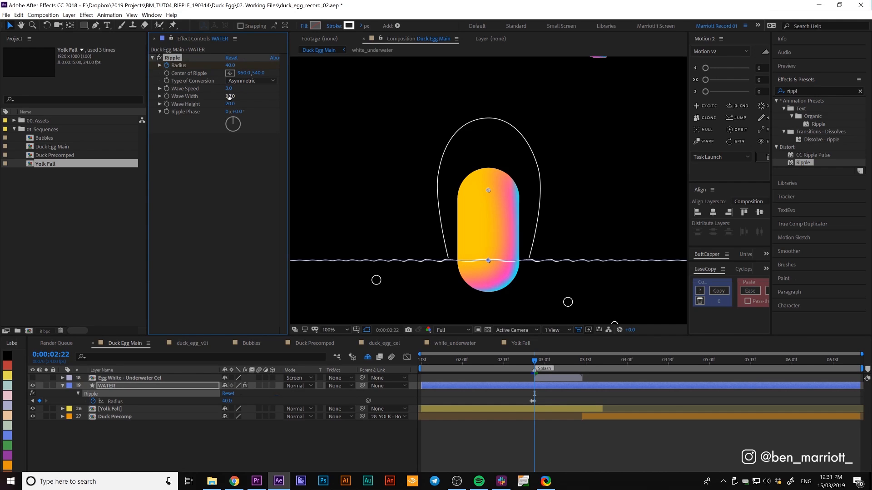
key(Enter)
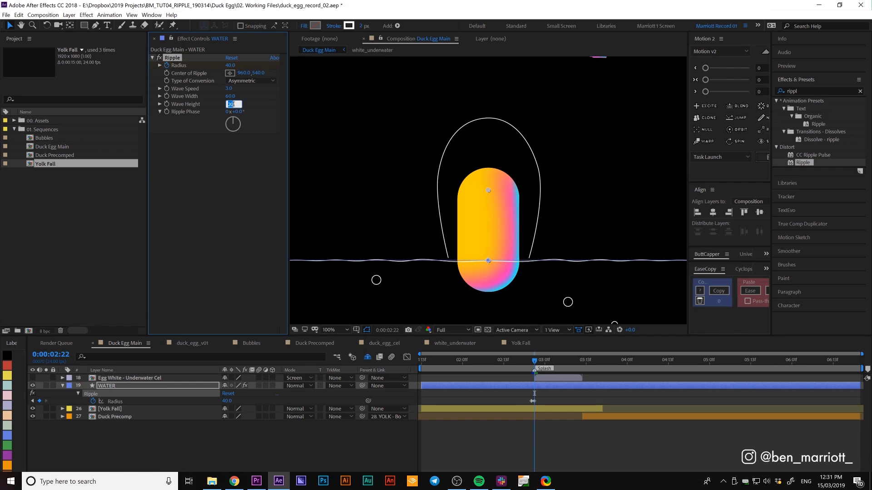
key(space)
text(75)
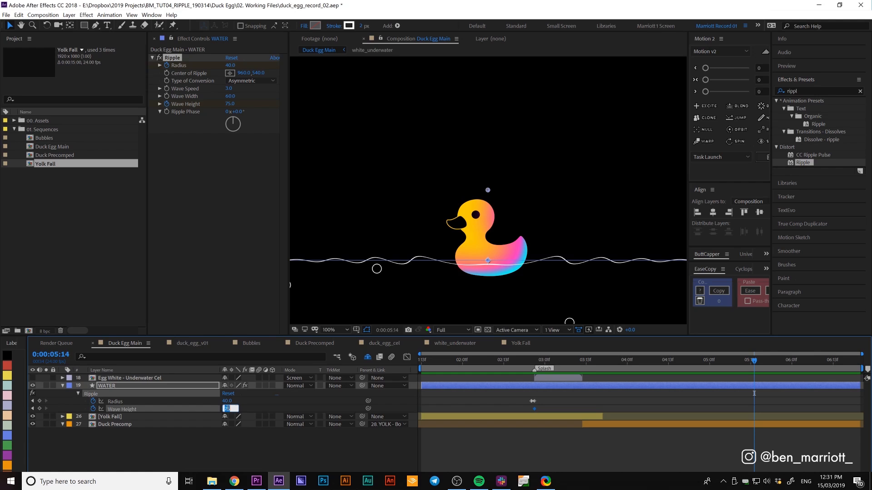
Keyframe Wave Height down to 1.0 later in time and preview the calming ripple.
text(1.0)
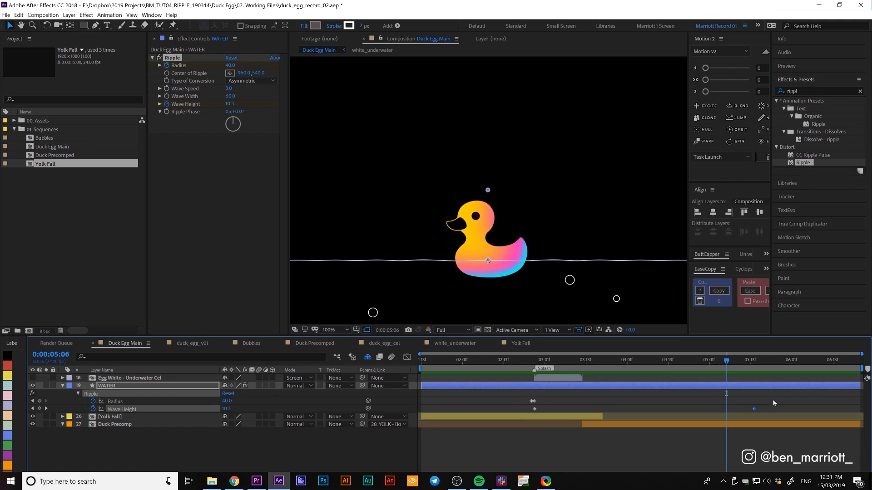
key(f9)
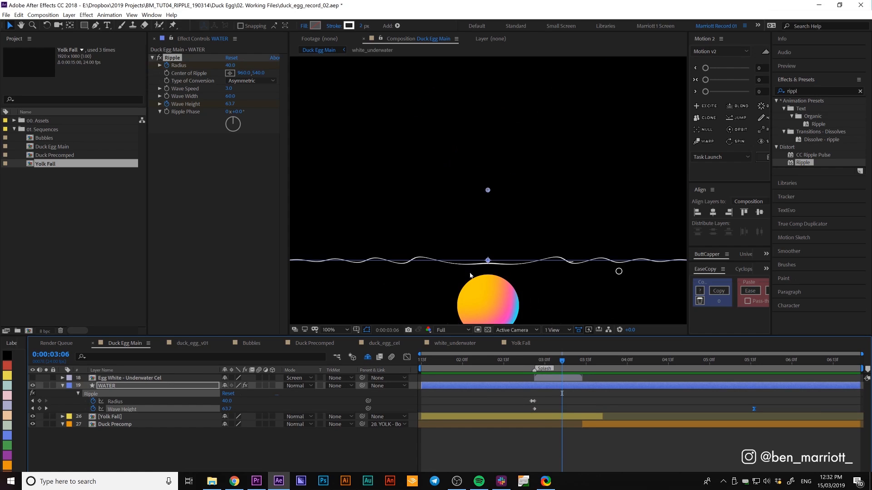
mouse_move(543, 272)
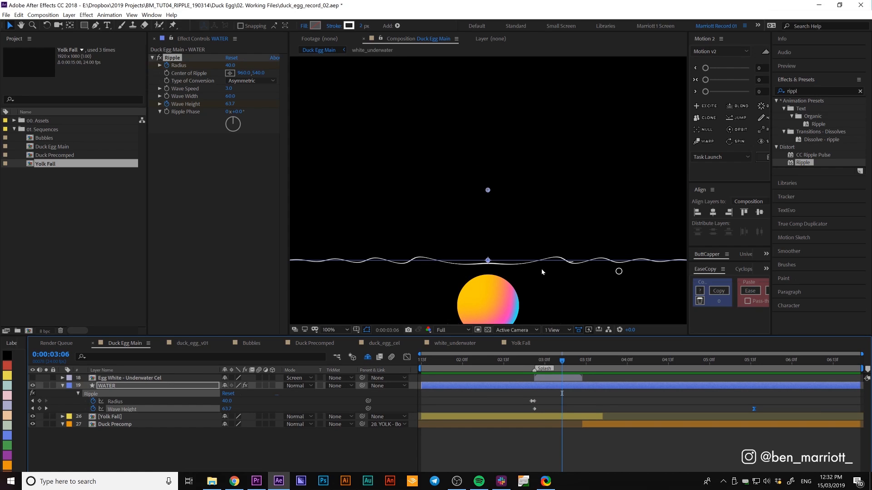
mouse_move(436, 267)
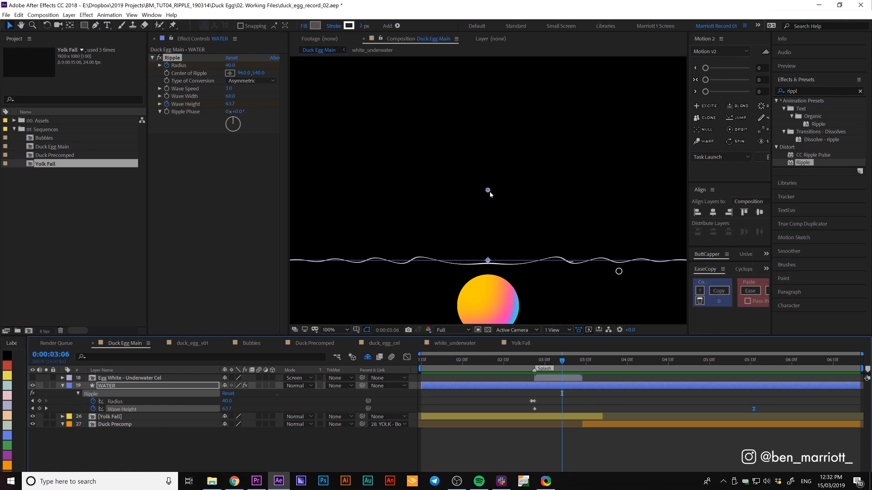
mouse_move(488, 192)
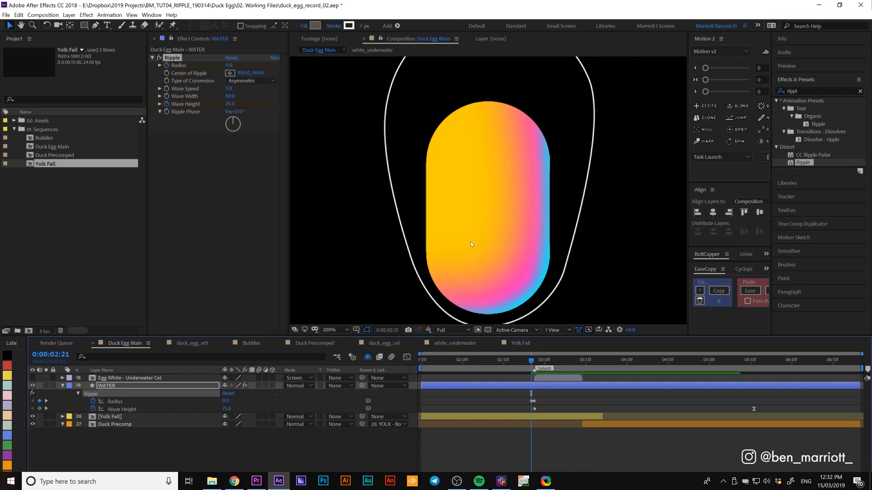
Play back and scrub through frames to check the ripple growing after the splash.
key(space)
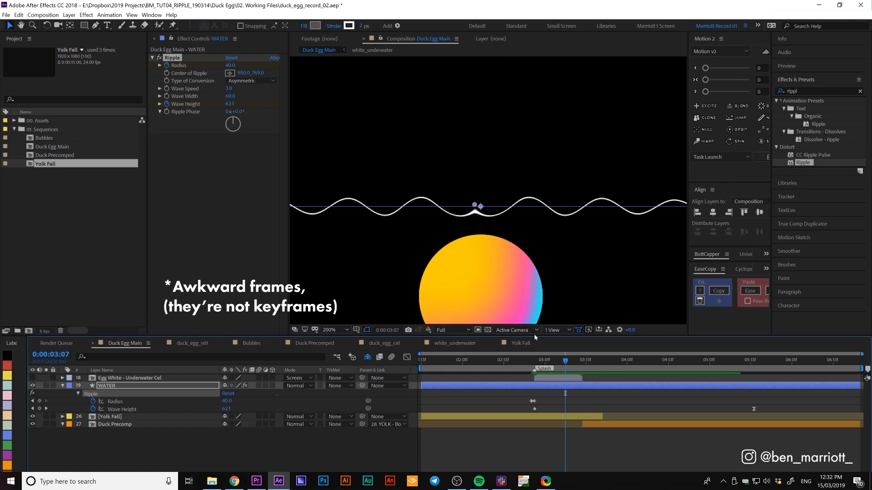
mouse_move(550, 360)
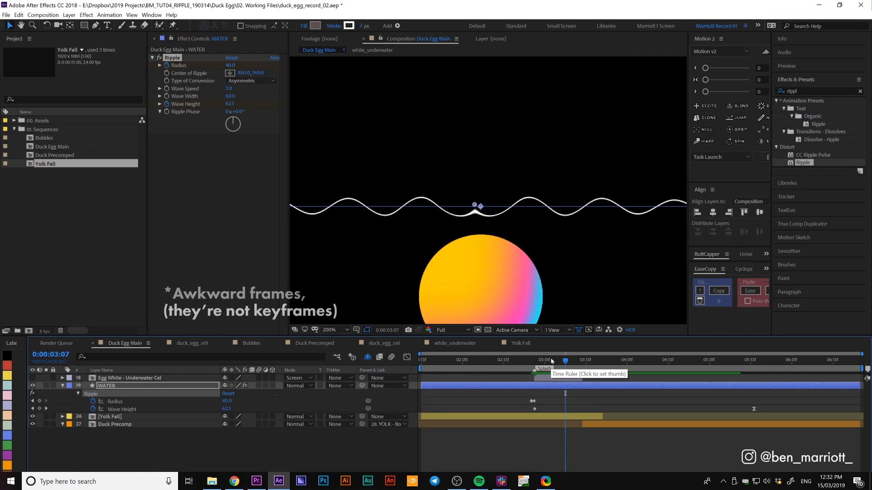
click(313, 329)
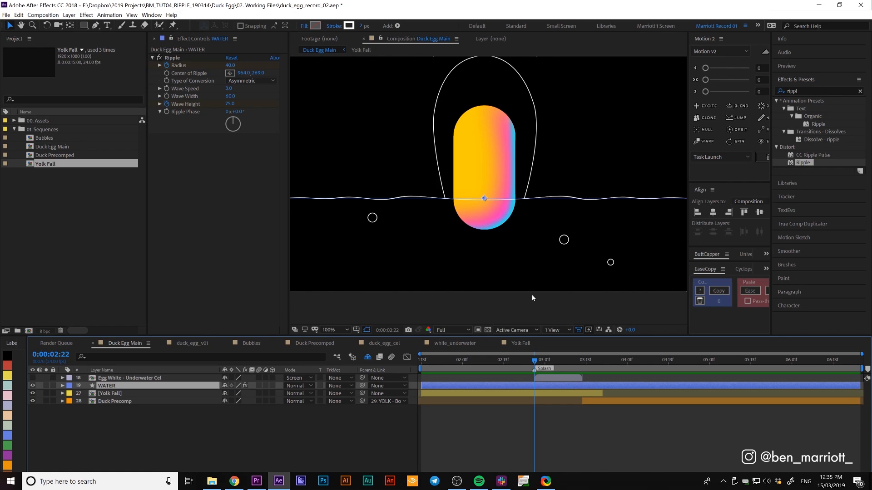
mouse_move(481, 253)
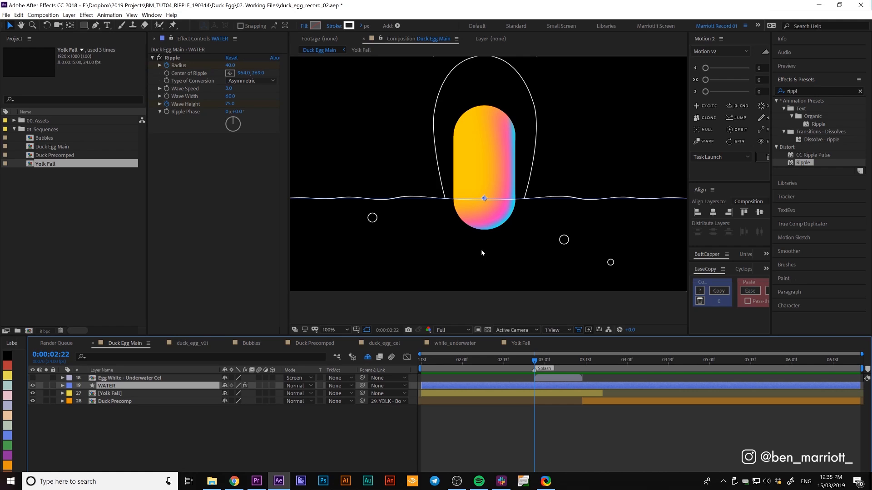
mouse_move(266, 215)
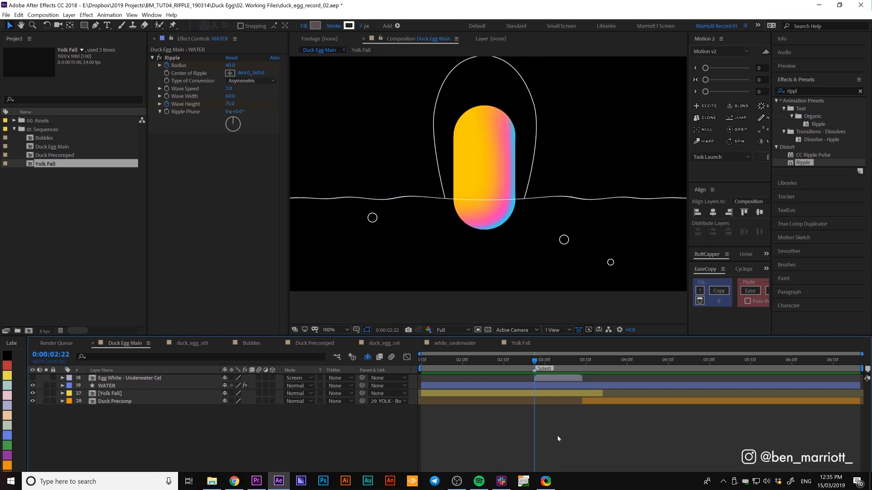
Select the duplicated WATER Matte layer filled white below the water line for reordering.
click(106, 385)
text( Matte)
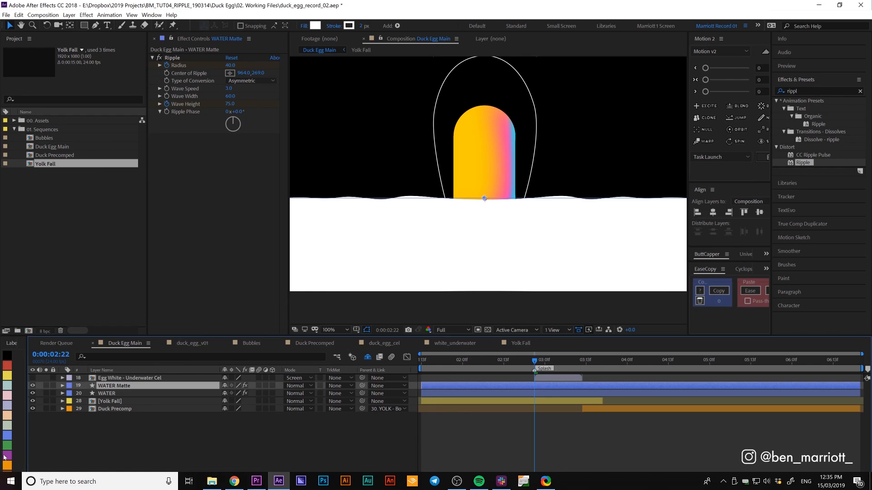
click(115, 409)
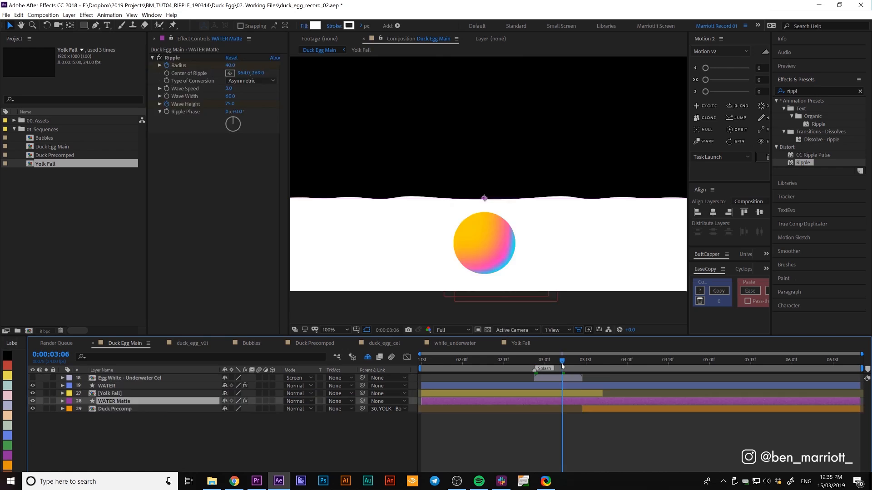
Set Duck Precomp's track matte to Alpha Inverted Matte 'WATER Matte' and check frames.
click(339, 409)
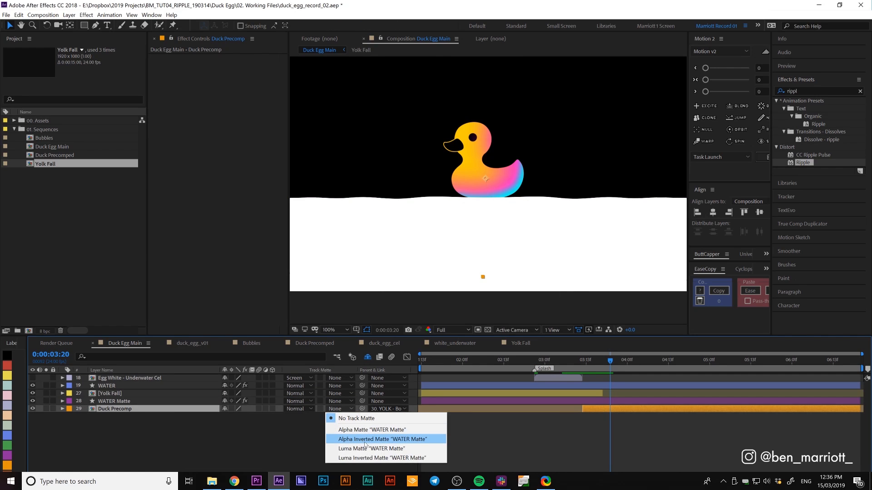
click(382, 439)
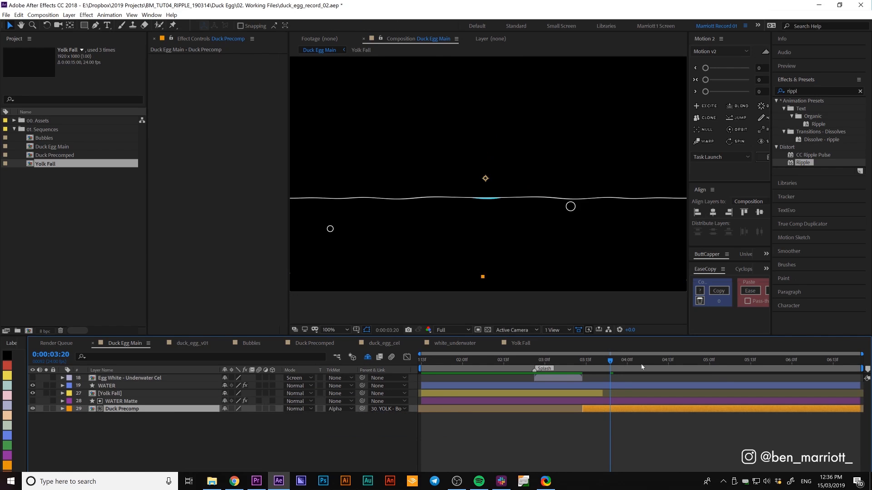
click(338, 409)
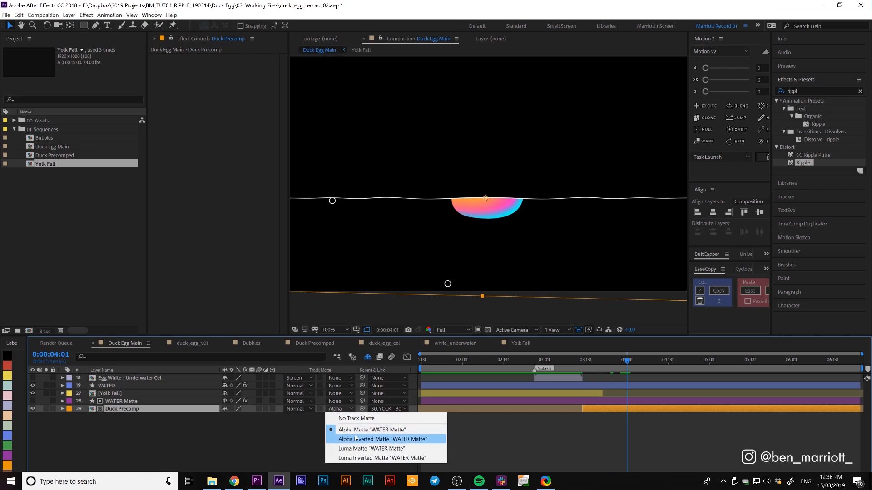
click(382, 439)
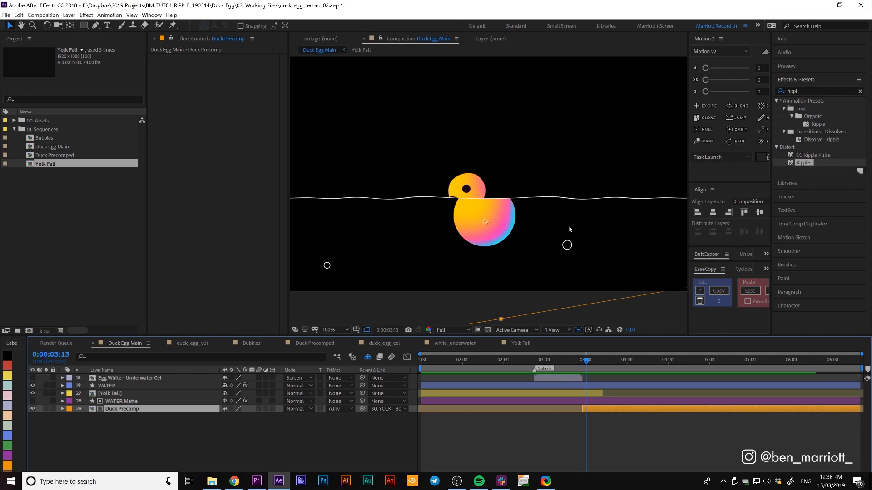
click(613, 360)
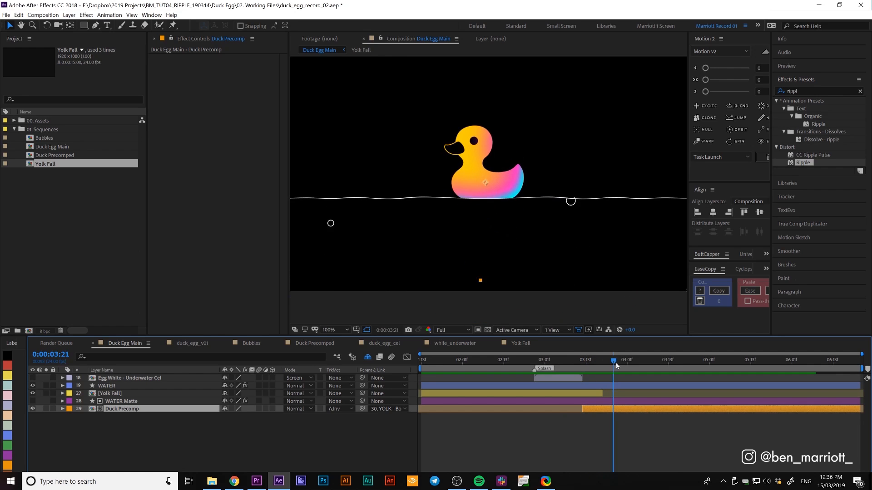
click(627, 360)
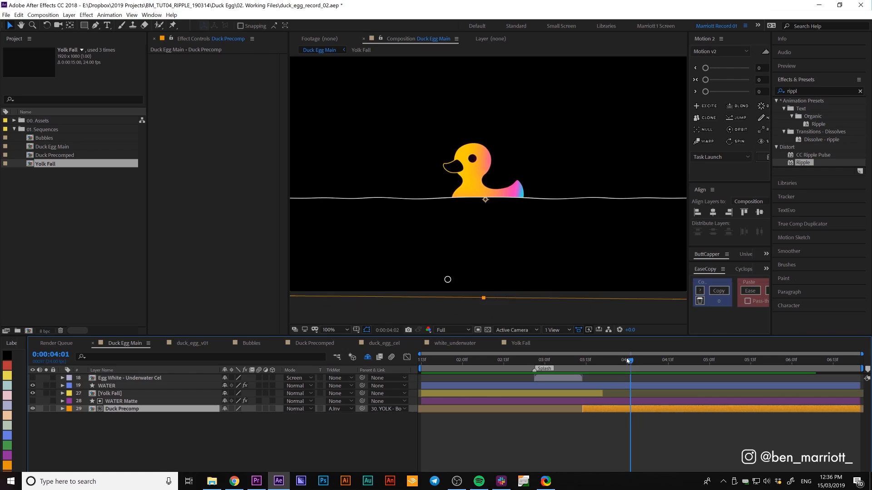
Duplicate the duck and matte, trim the copies at the current frame, and reveal the copy's scale for 105%.
click(599, 360)
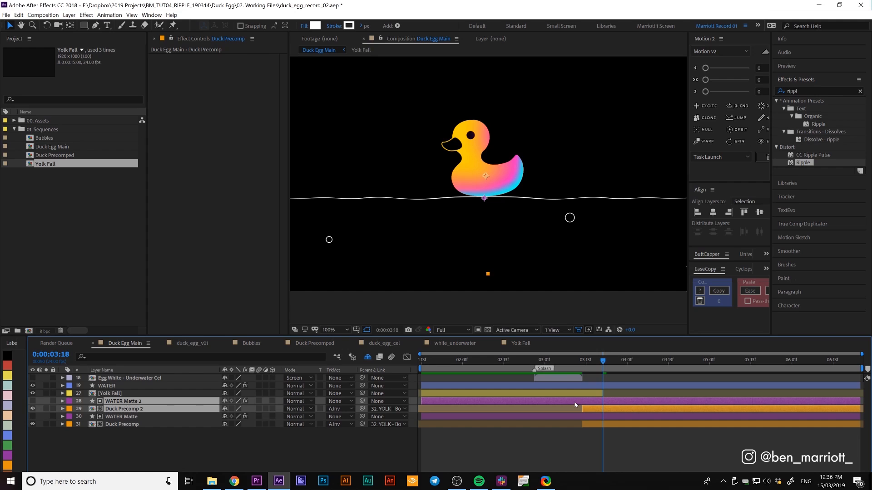
key(alt+d)
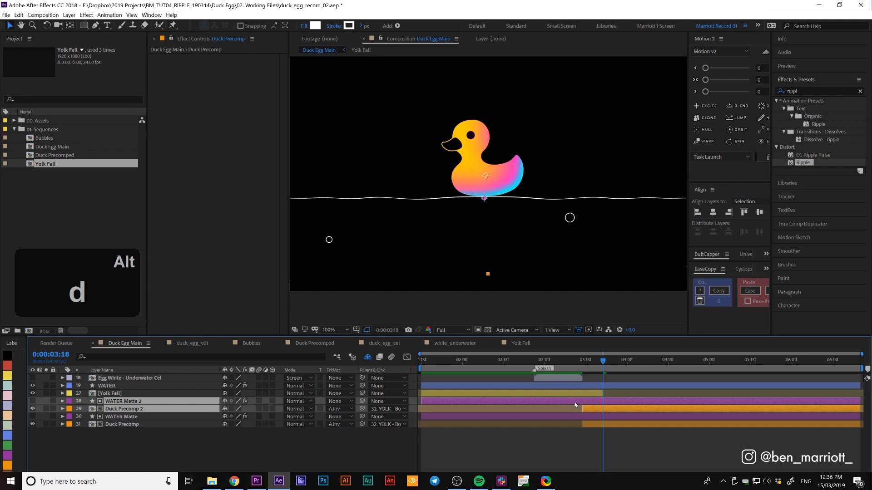
key([)
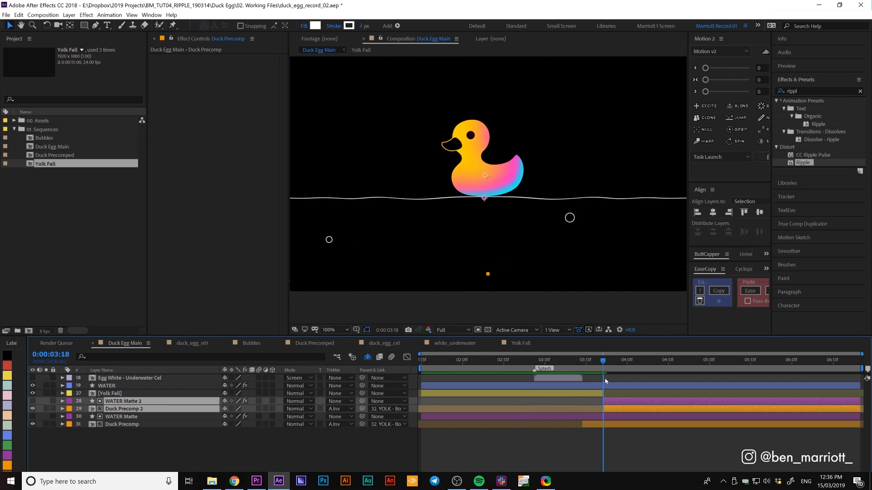
click(123, 408)
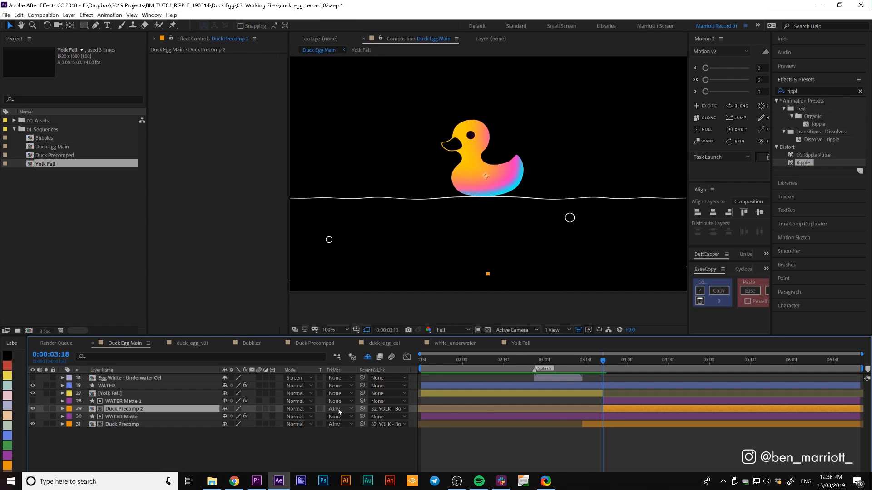
key(space)
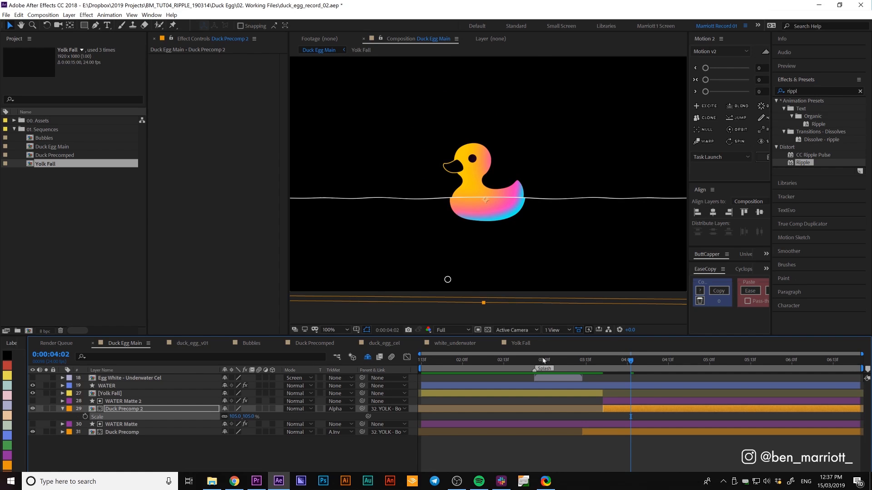
Show the Egg White - Underwater Cel layer and preview the splash as the egg enters the water.
click(541, 360)
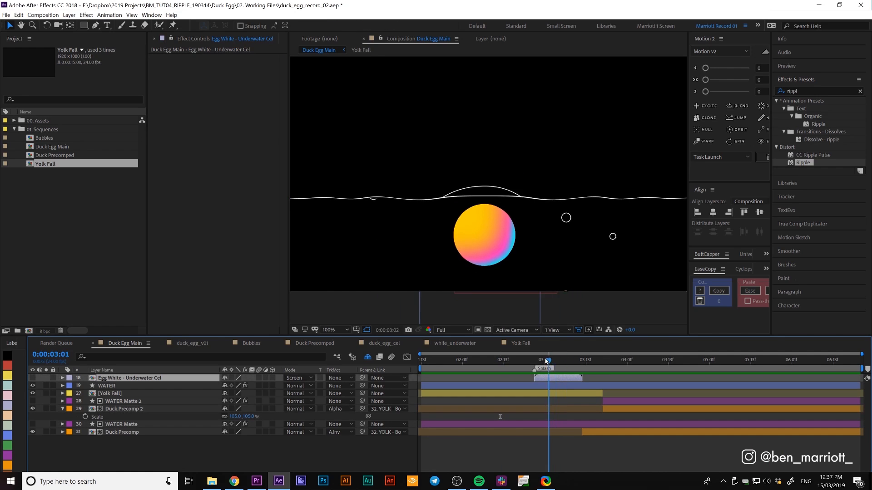
click(547, 361)
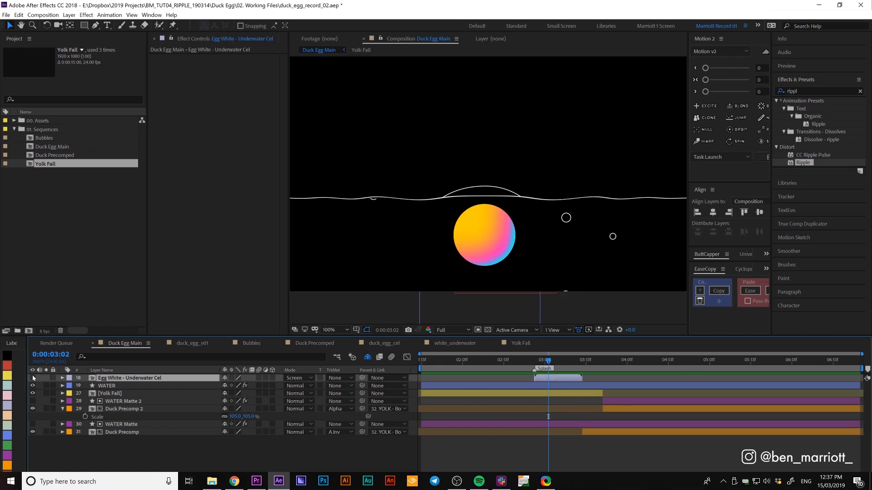
key(space)
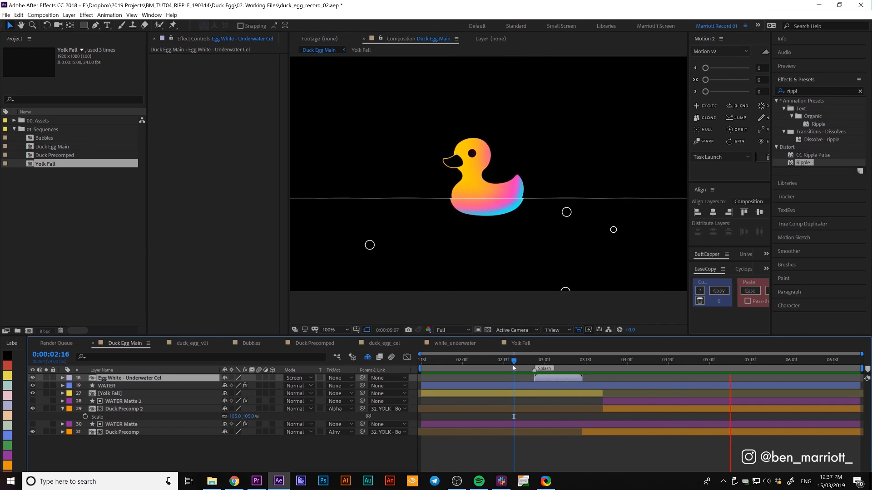
click(551, 360)
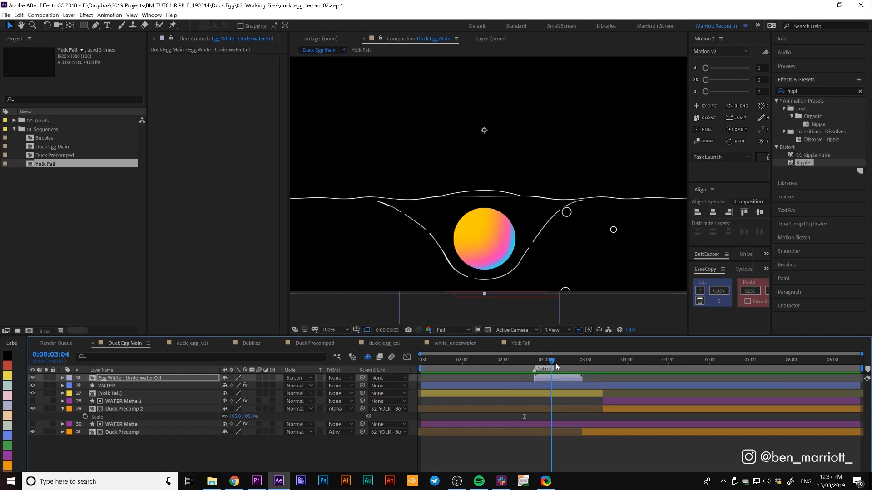
key(space)
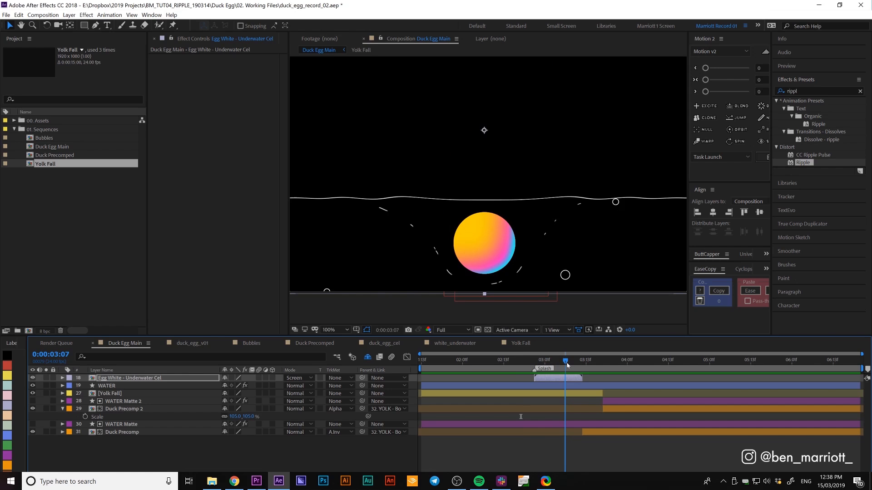
Inspect the white_underwater comp, then return to Duck Egg Main.
click(454, 343)
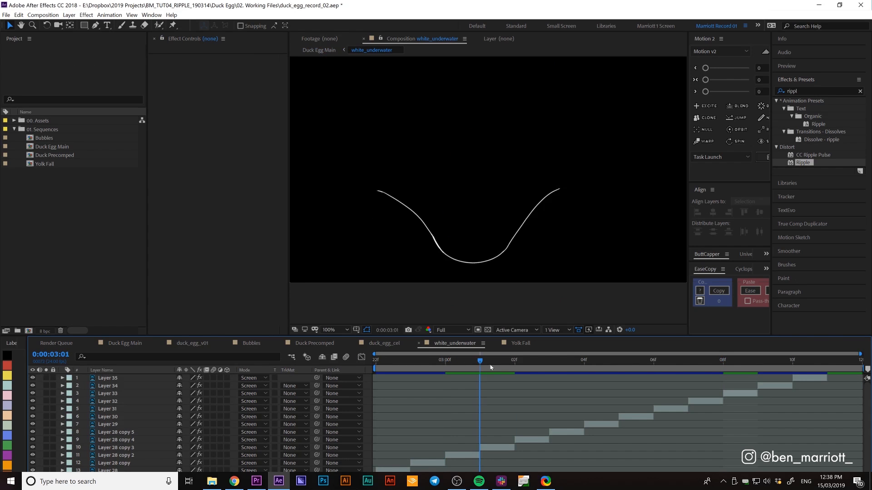
click(124, 343)
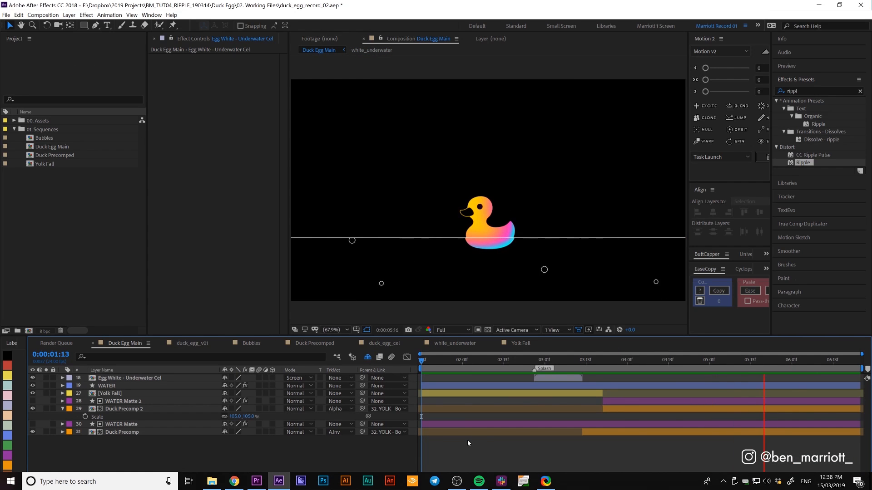